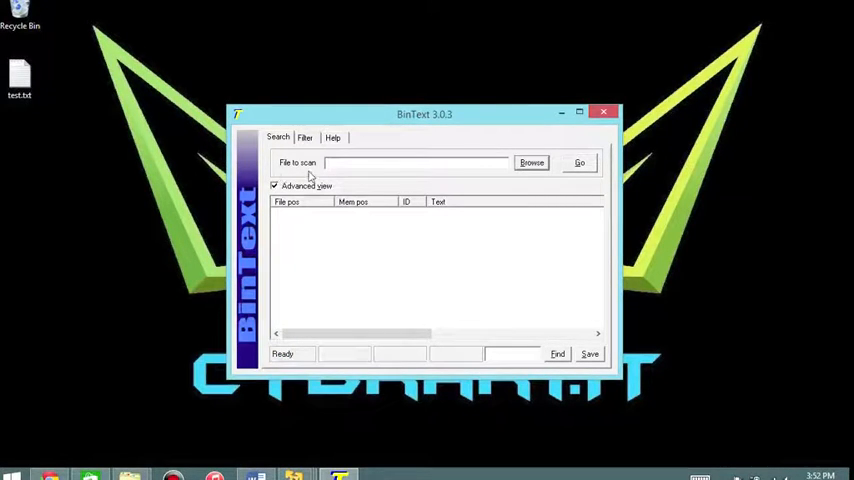
# Open the file-for-scanning picker showing the BinText folder with bintext.exe
pyautogui.click(530, 162)
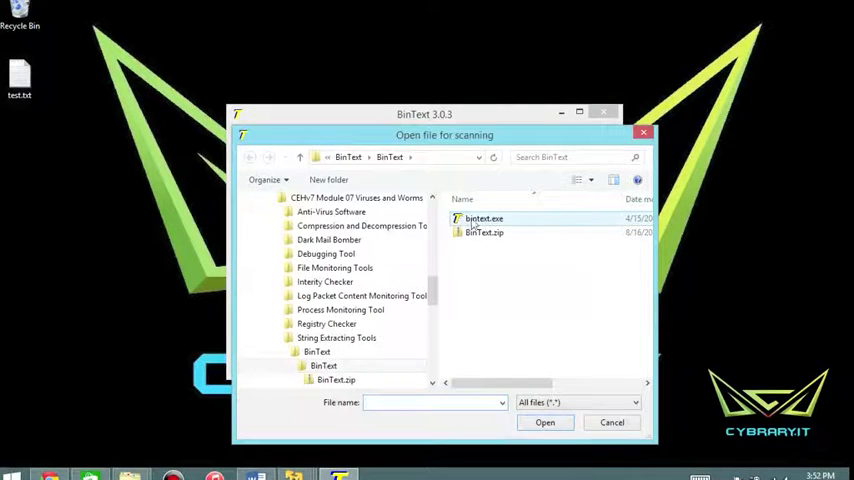
# Load bintext.exe from the BinText folder as the file to scan
pyautogui.click(484, 218)
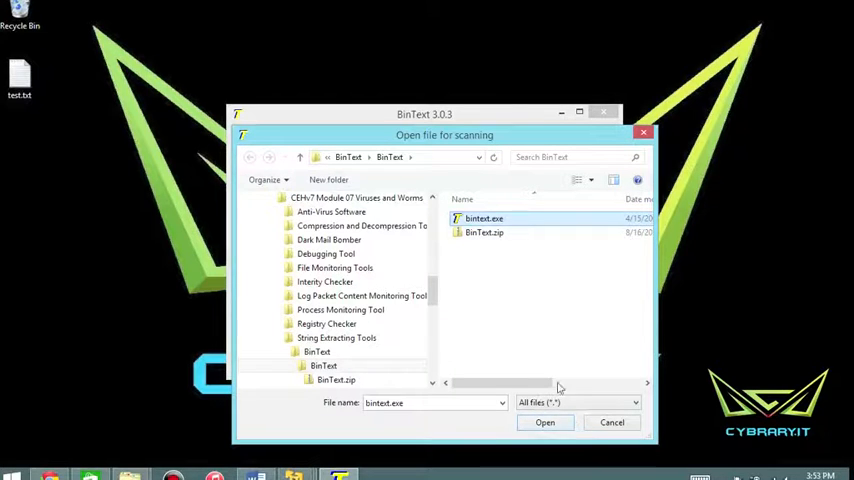
pyautogui.click(544, 422)
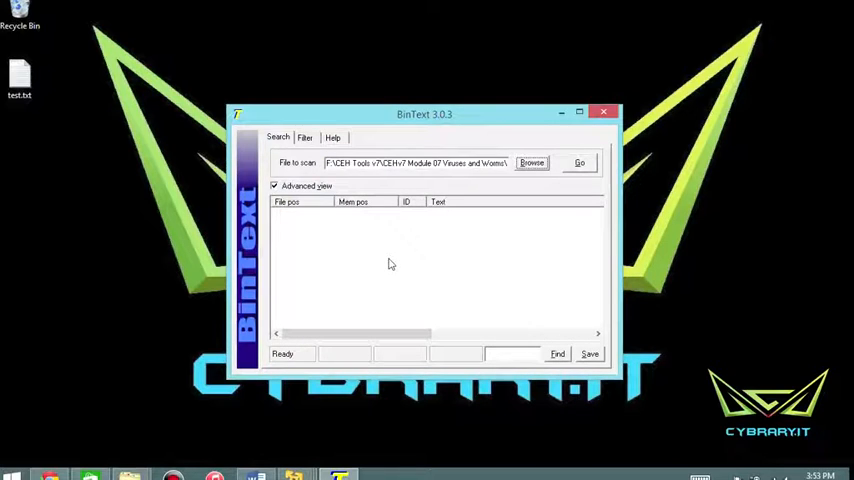
pyautogui.moveTo(415, 248)
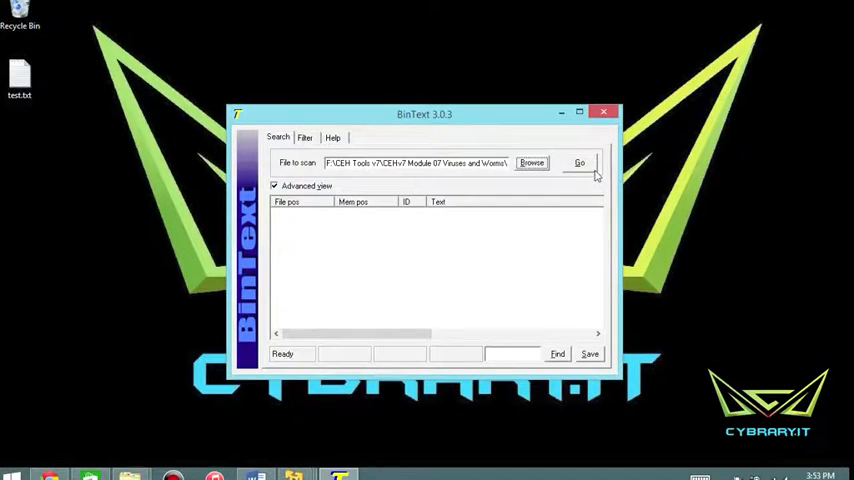
# Scan bintext.exe, listing 228 ANSI and 56 Unicode strings
pyautogui.click(579, 162)
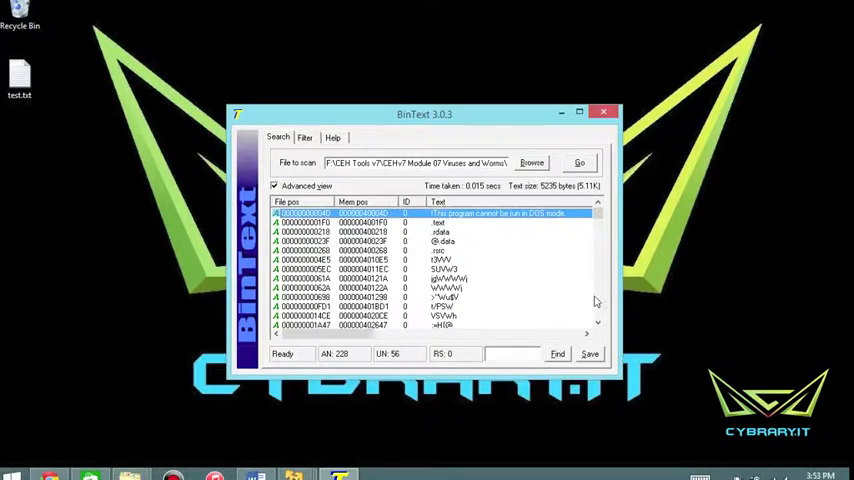
pyautogui.moveTo(577, 243)
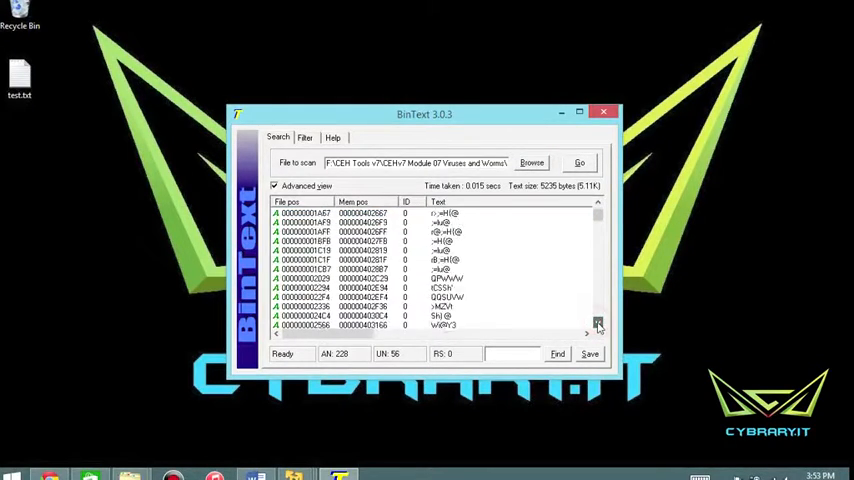
# Scroll the results past ImageList functions and COMCTL32.dll to the help text entries
pyautogui.scroll(-3)
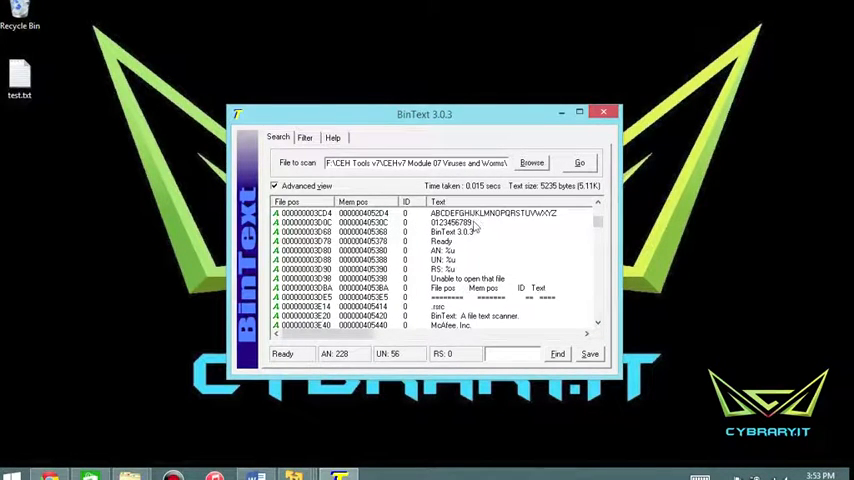
pyautogui.moveTo(445, 291)
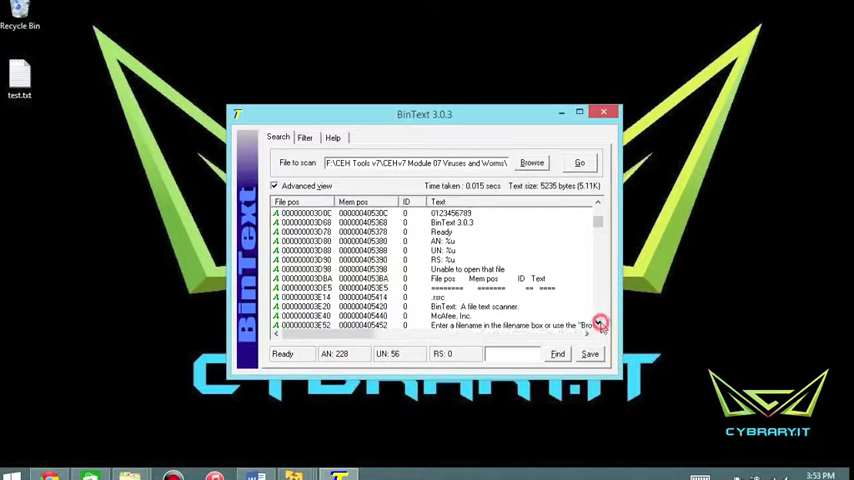
pyautogui.scroll(-3)
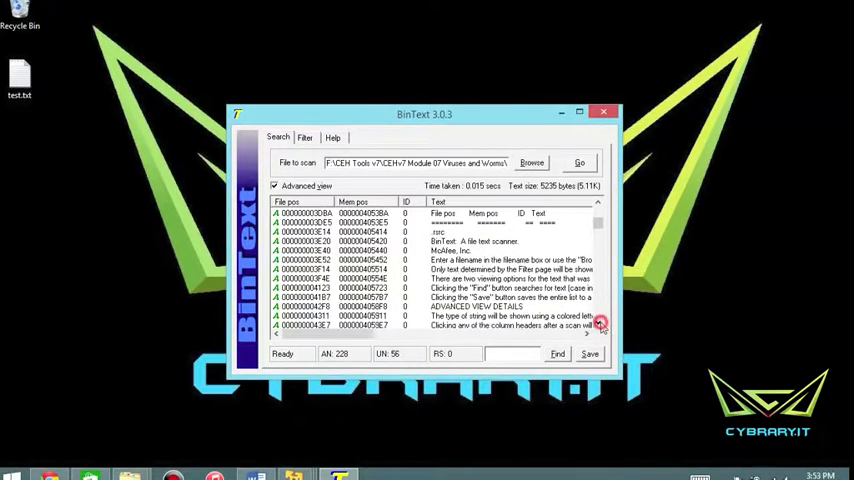
pyautogui.scroll(-3)
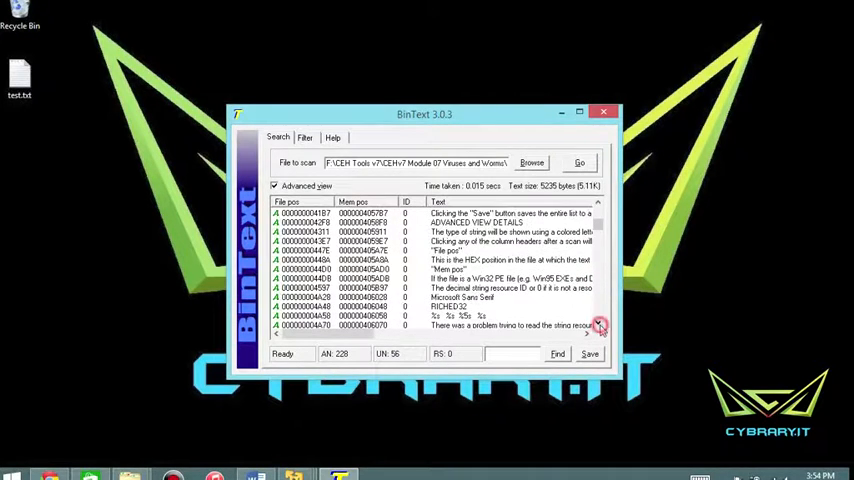
pyautogui.moveTo(605, 325)
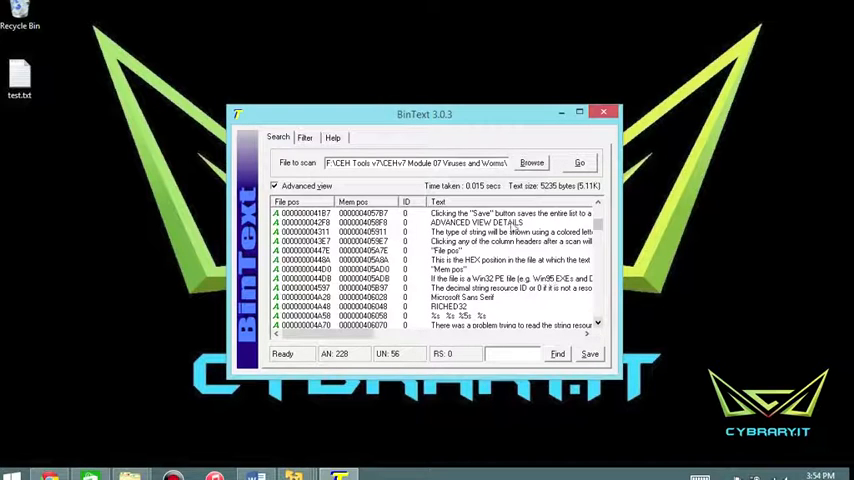
pyautogui.moveTo(542, 290)
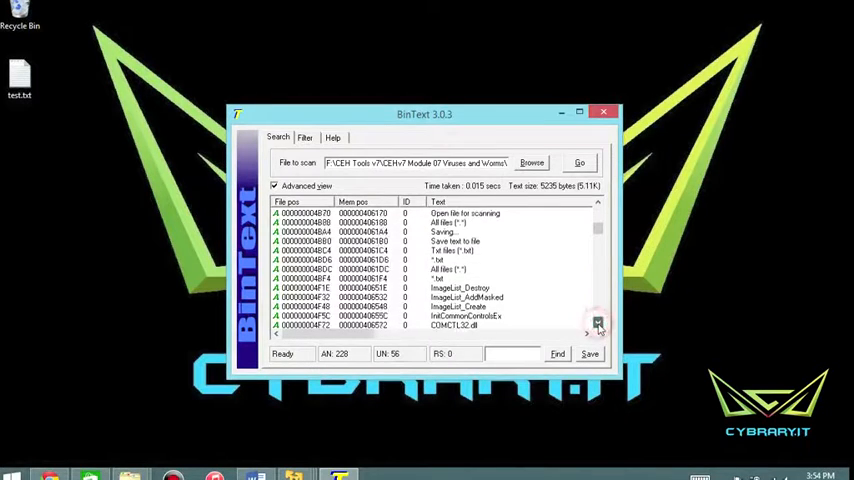
# Browse past Unicode strings like STAGE 2 to the early garbled ANSI fragments
pyautogui.click(597, 322)
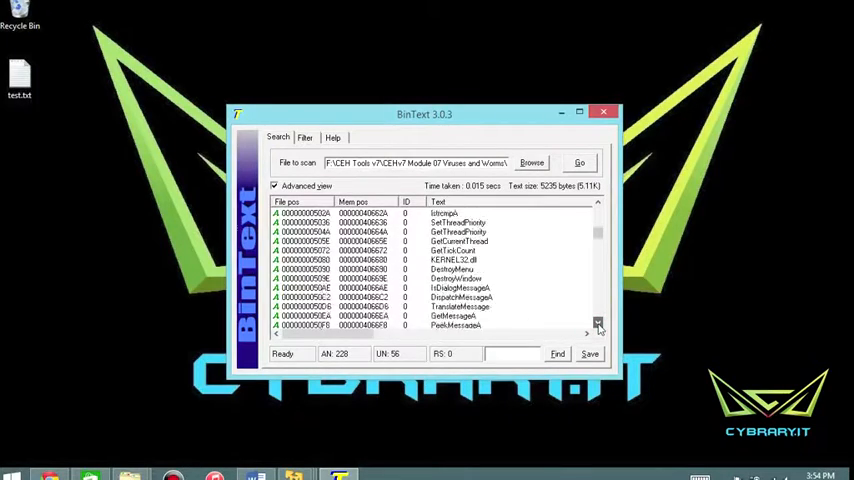
pyautogui.click(595, 322)
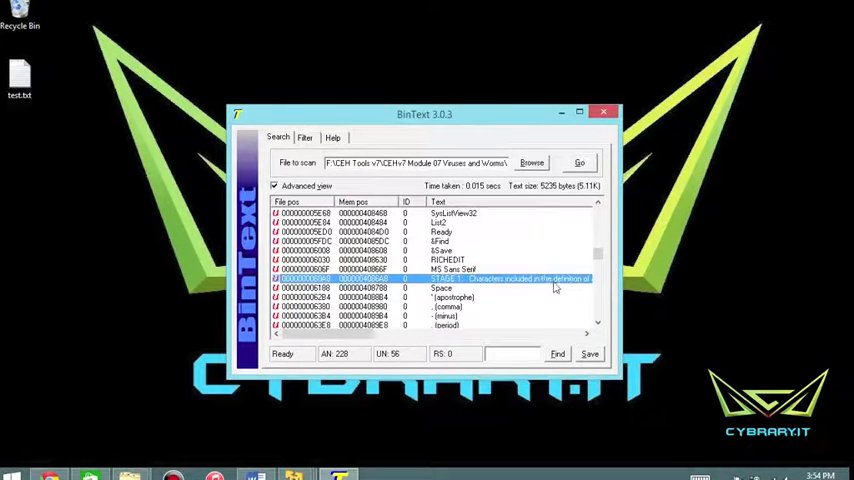
pyautogui.scroll(-3)
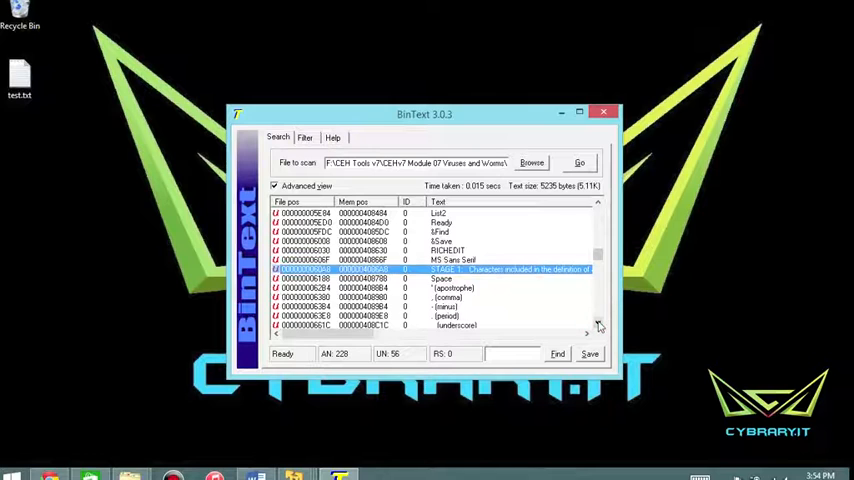
pyautogui.click(594, 323)
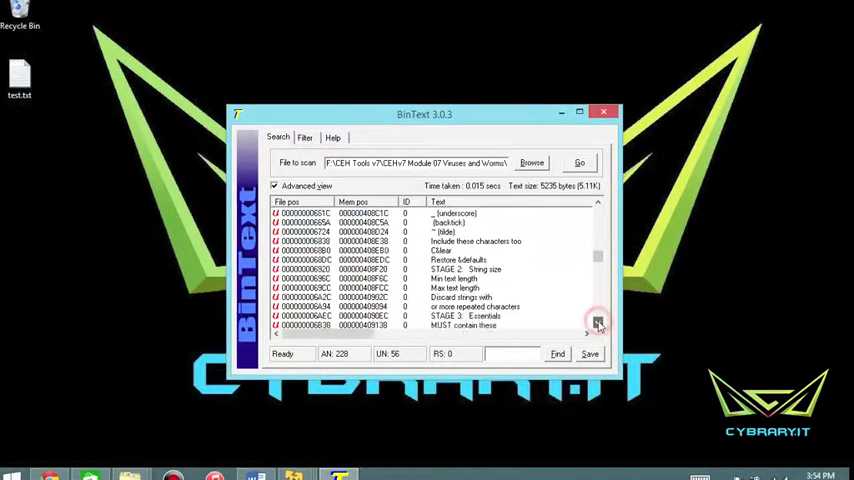
pyautogui.click(597, 322)
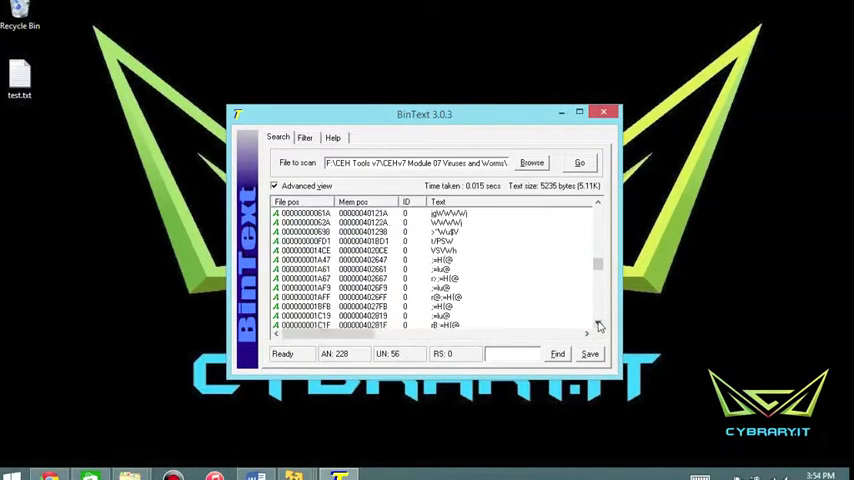
# Scroll to the Unicode strings SysListView32, MS Sans Serif and STAGE 1
pyautogui.scroll(-3)
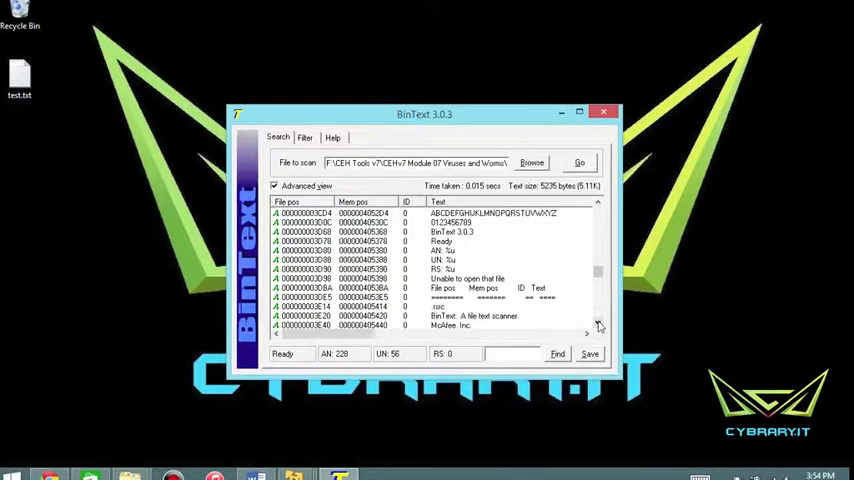
pyautogui.scroll(-3)
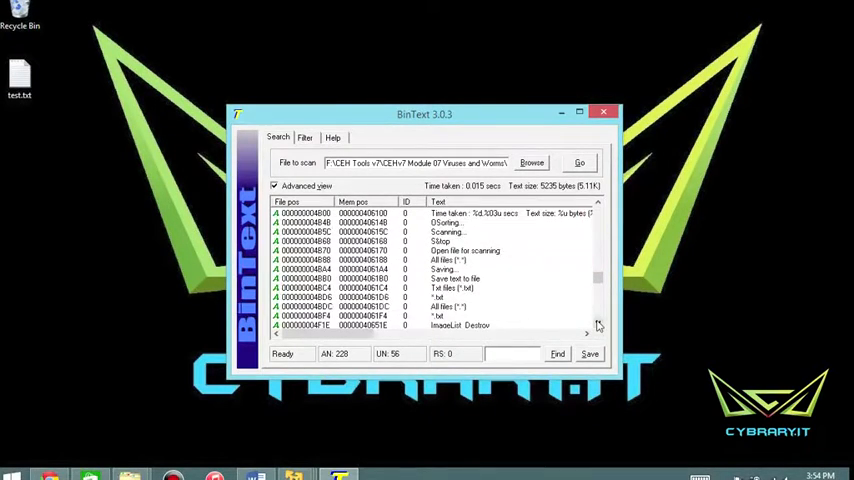
pyautogui.click(595, 322)
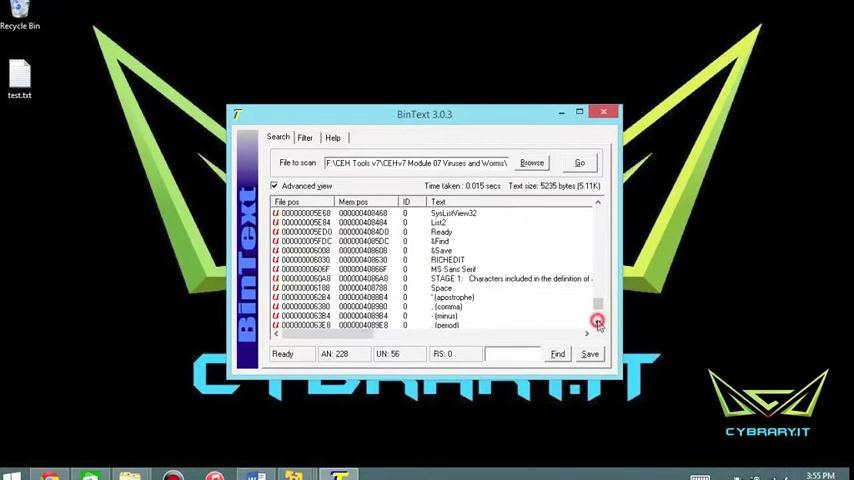
# Jump to the end of the list and select the LegalCopyright version-info row
pyautogui.click(450, 278)
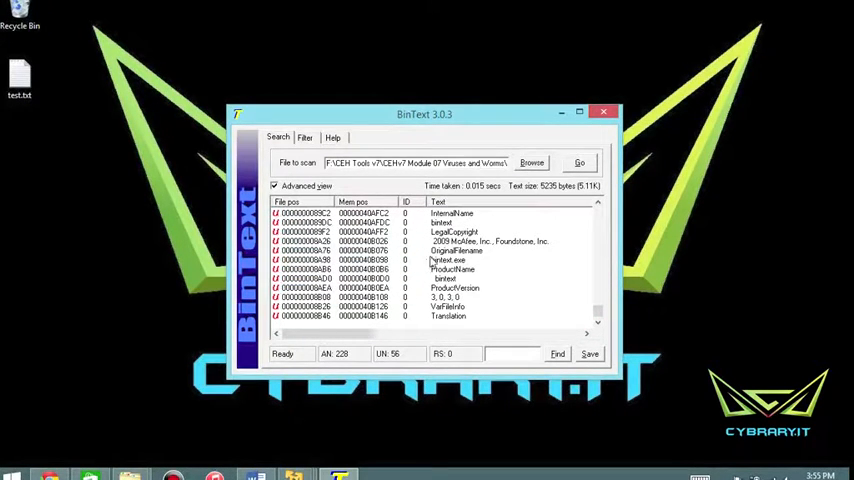
pyautogui.click(450, 231)
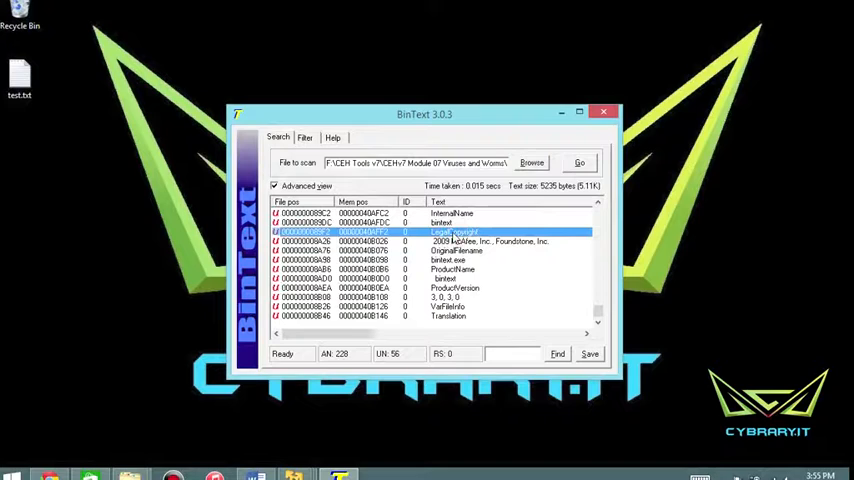